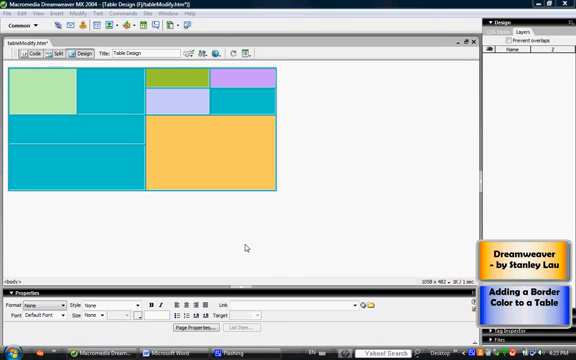
{"action": "mouse_move", "coordinate": [56, 230]}
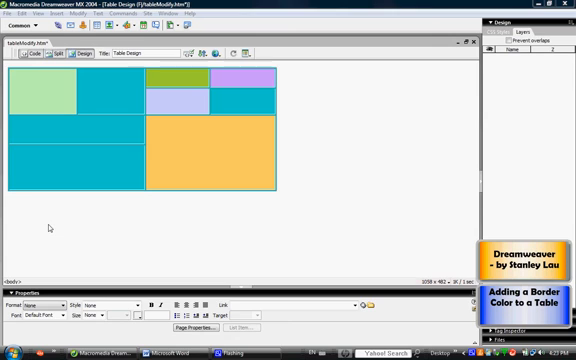
{"action": "mouse_move", "coordinate": [160, 222]}
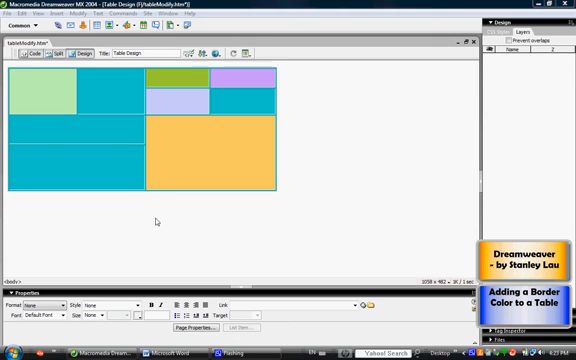
{"action": "mouse_move", "coordinate": [258, 148]}
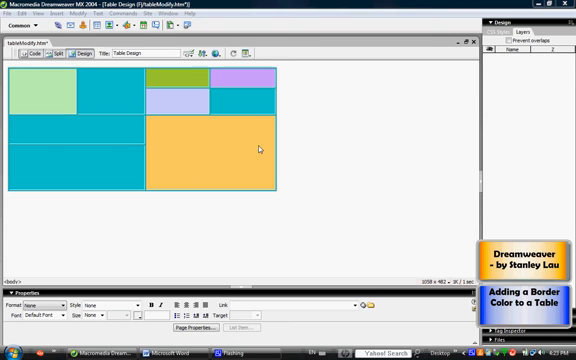
{"action": "mouse_move", "coordinate": [168, 102]}
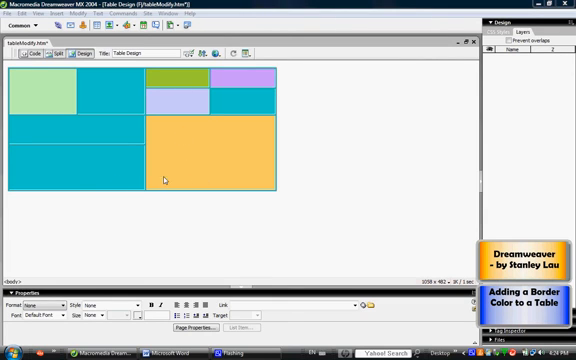
{"action": "mouse_move", "coordinate": [248, 180]}
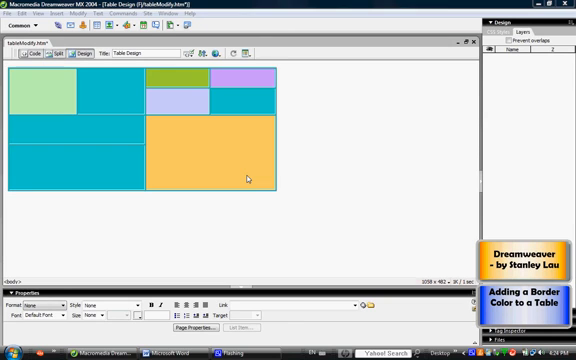
{"action": "mouse_move", "coordinate": [254, 204]}
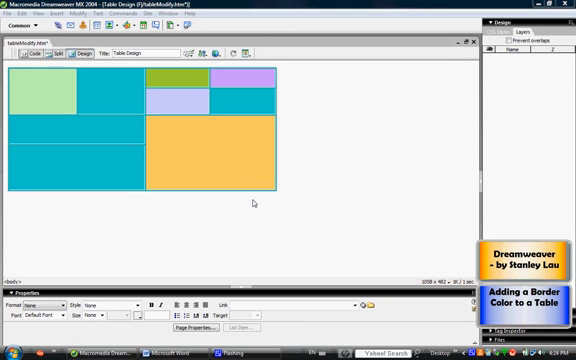
{"action": "mouse_move", "coordinate": [256, 210]}
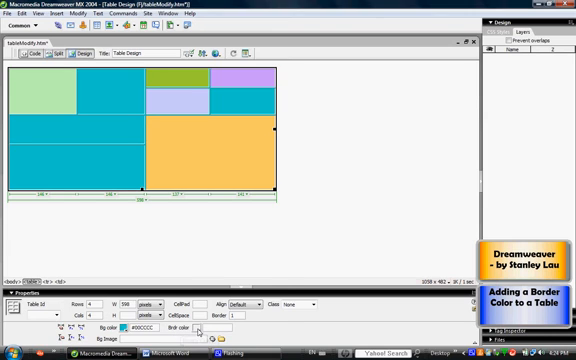
Step: Set the table's Brdr colour to red from the Property inspector swatch palette
{"action": "left_click", "coordinate": [206, 330]}
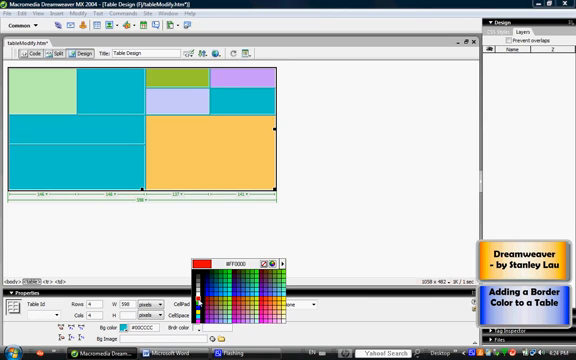
{"action": "left_click", "coordinate": [204, 264]}
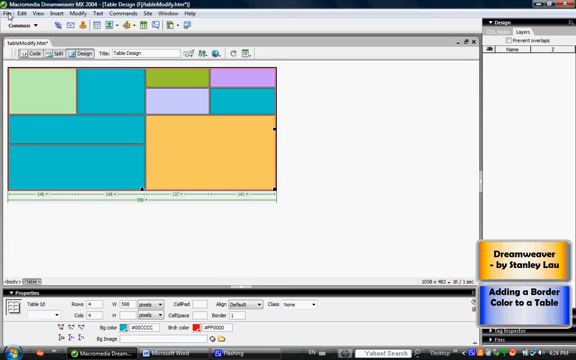
Step: Deselect the table to check the red border, then save and preview in Internet Explorer
{"action": "left_click", "coordinate": [18, 14]}
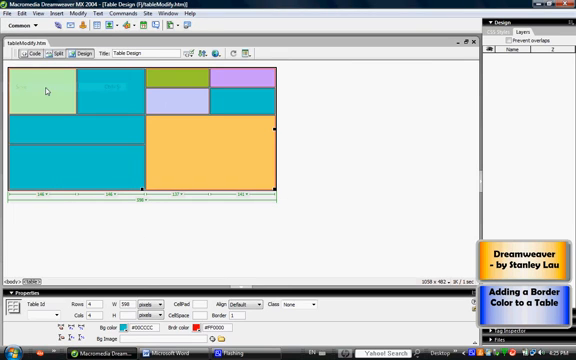
{"action": "left_click", "coordinate": [208, 54]}
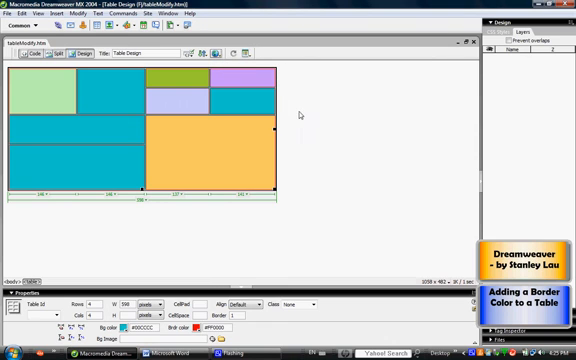
{"action": "mouse_move", "coordinate": [324, 160]}
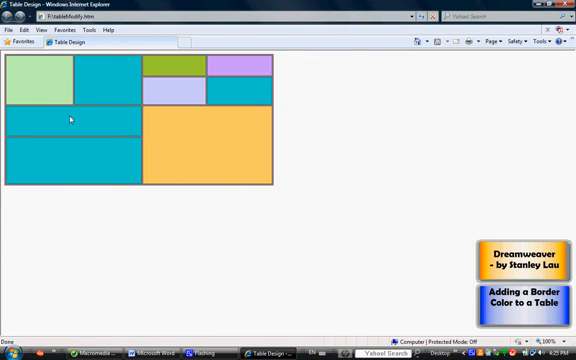
{"action": "mouse_move", "coordinate": [36, 58]}
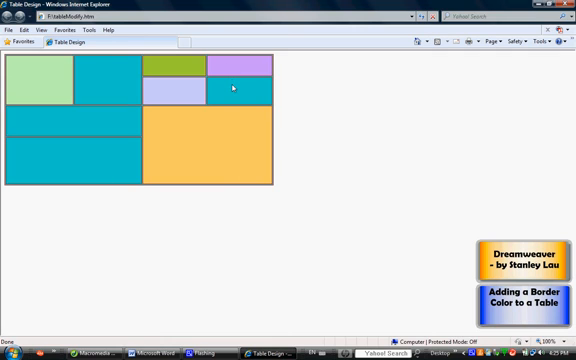
{"action": "mouse_move", "coordinate": [20, 118]}
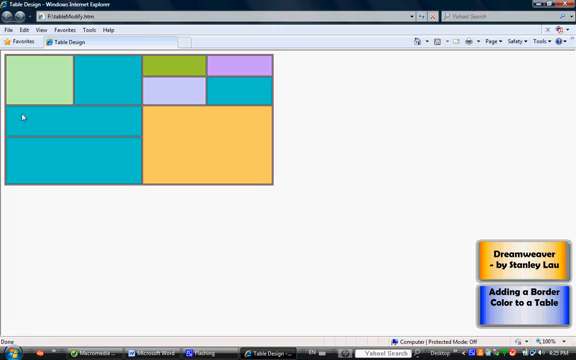
{"action": "mouse_move", "coordinate": [148, 112]}
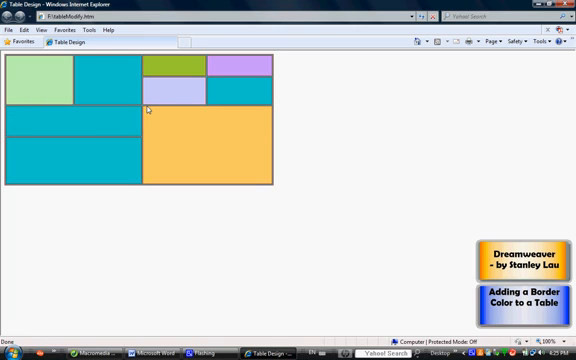
{"action": "mouse_move", "coordinate": [276, 108]}
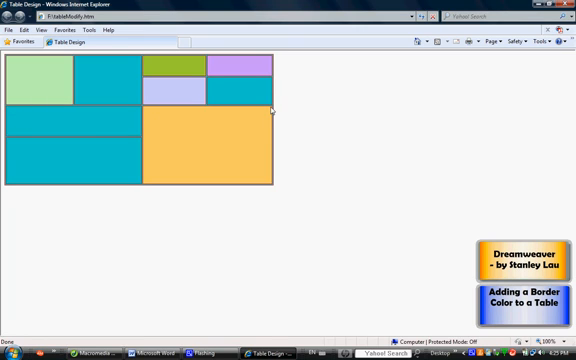
{"action": "mouse_move", "coordinate": [136, 188]}
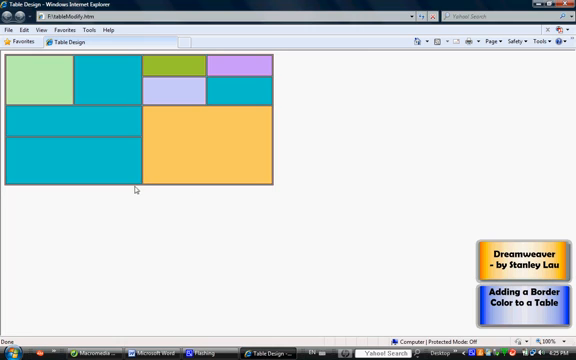
{"action": "mouse_move", "coordinate": [122, 192]}
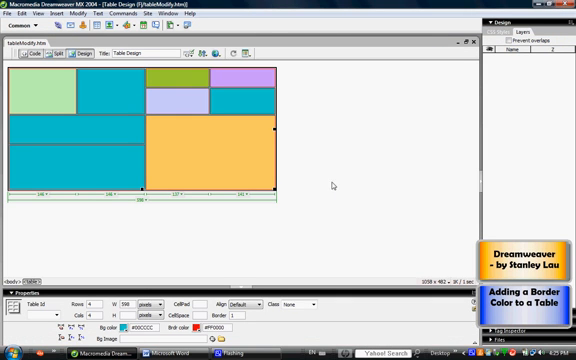
{"action": "mouse_move", "coordinate": [198, 232]}
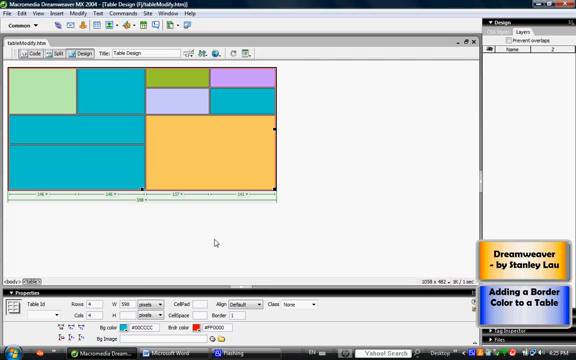
{"action": "mouse_move", "coordinate": [232, 246]}
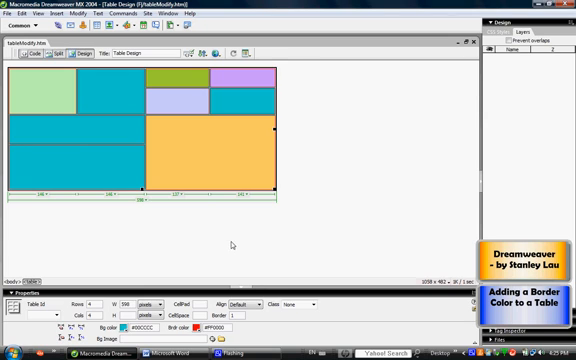